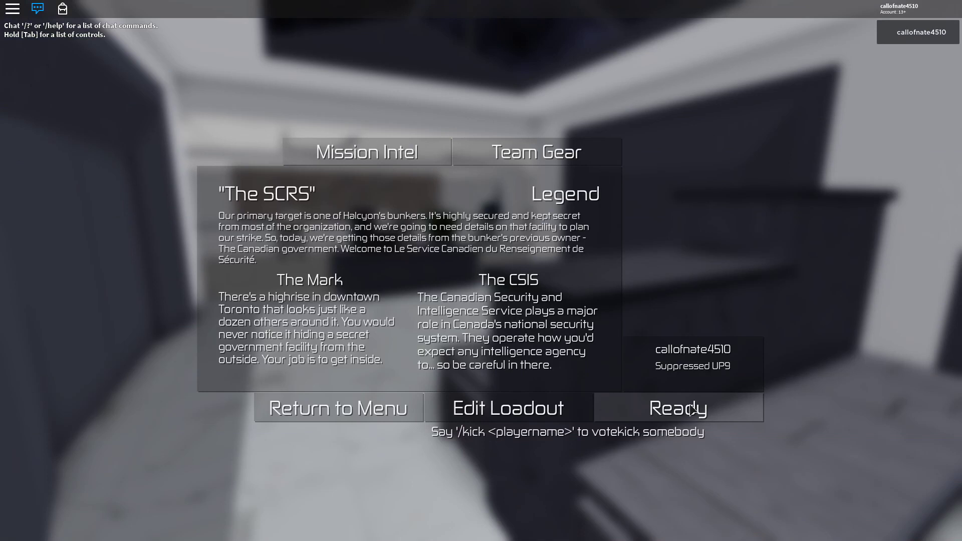
Step: Confirm Ready on the briefing to launch The SCRS heist on Legend
click(678, 408)
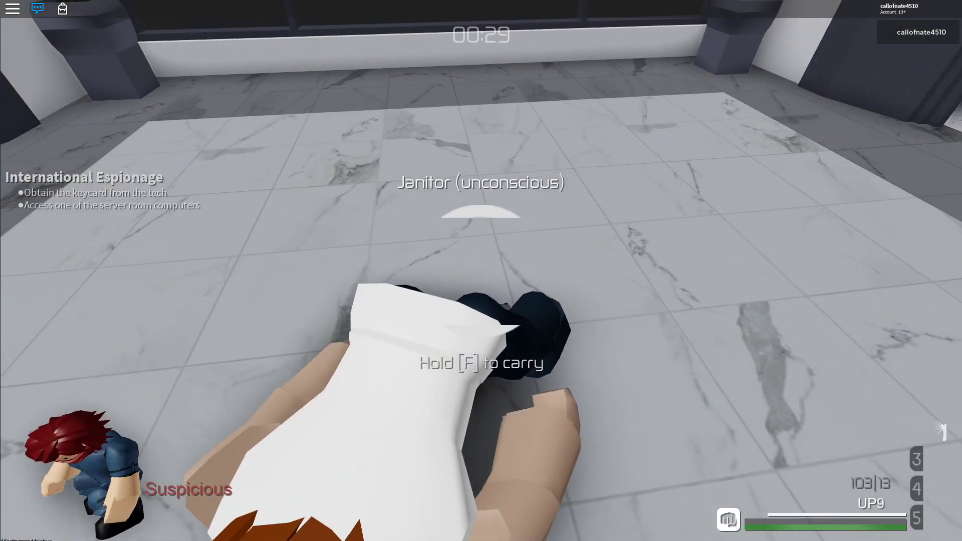
Step: Bring up the hacked camera feed, which reports no microcams active
key(f)
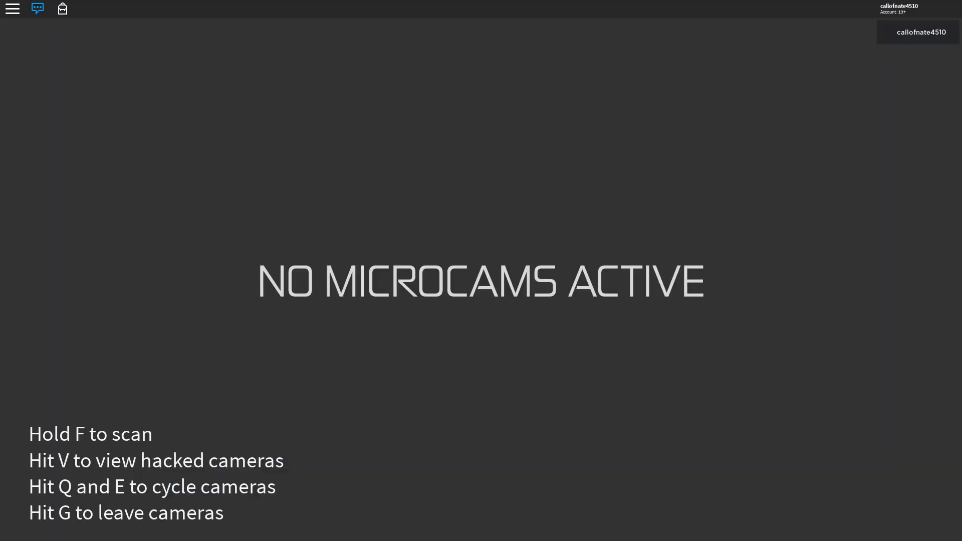
Step: Leave the camera view and subdue the security guard for the Security Protocols intel
key(g)
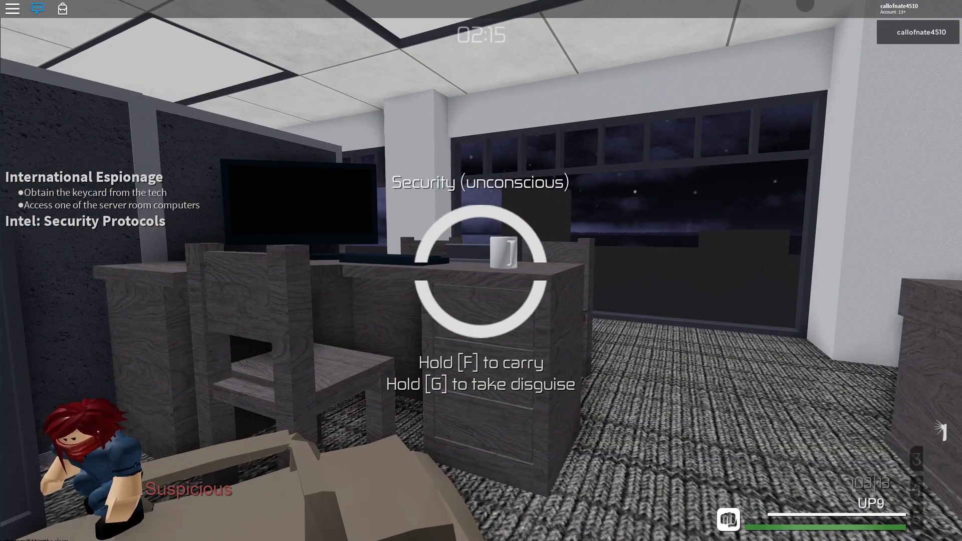
Step: Take the unconscious guard's disguise before heading to the metal detectors
key(g)
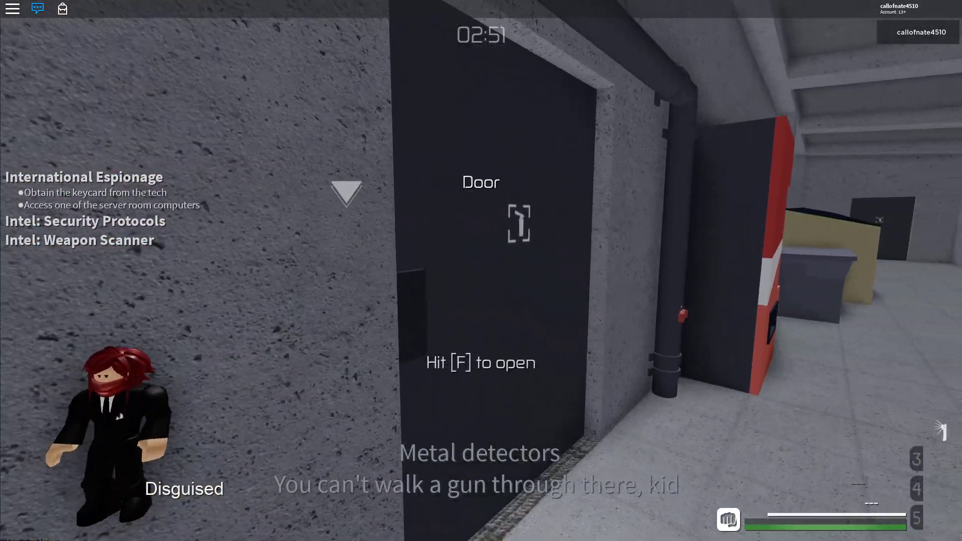
Step: Equip the K45 while passing the checkpoint toward the office keycard door
key(f)
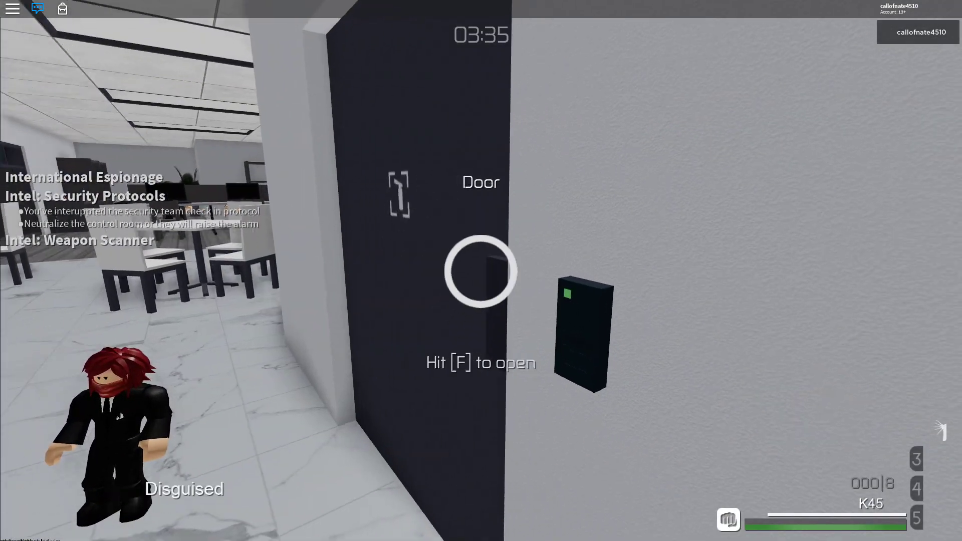
key(f)
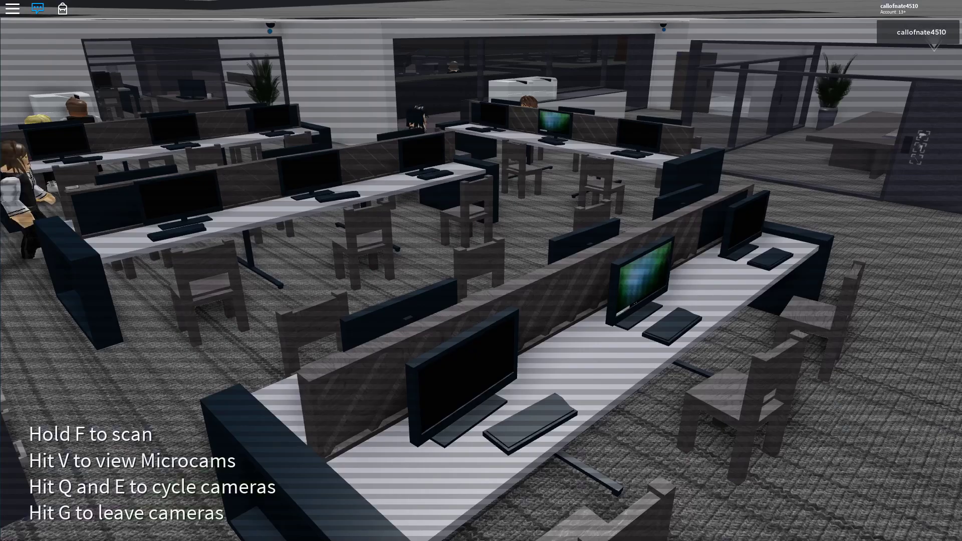
Step: Cycle the security cameras through the storage room and rooftop terrace feeds
key(g)
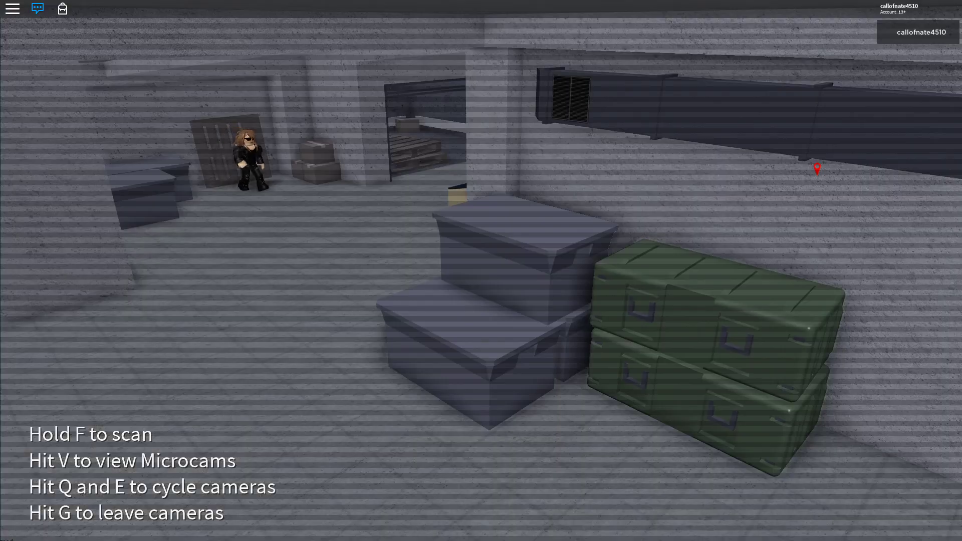
key(e)
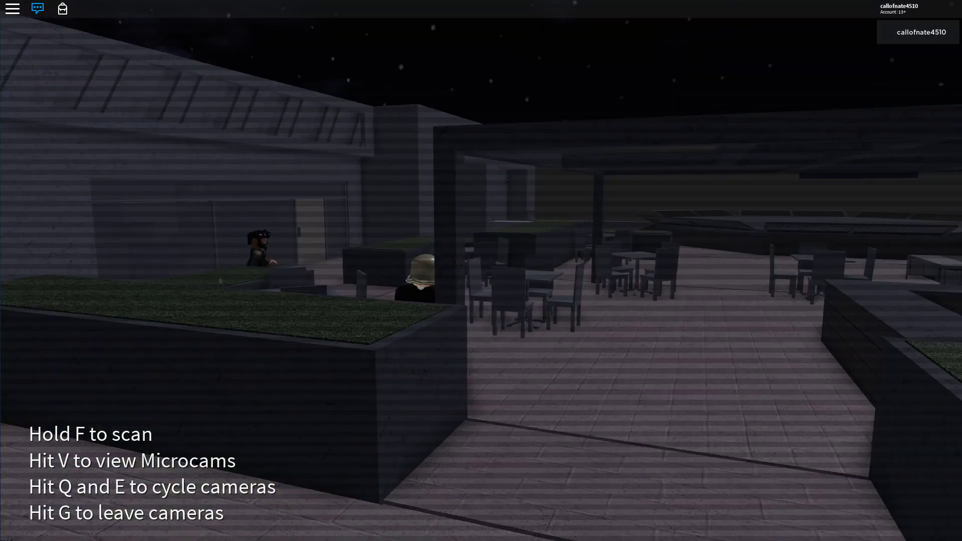
key(f)
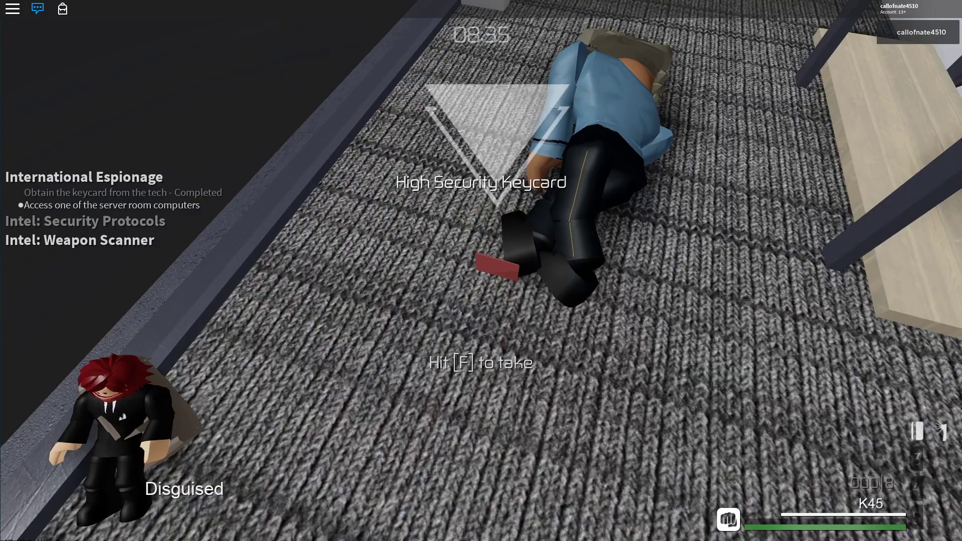
Step: Pick up the High Security Keycard and the unconscious tech in the corridor
key(f)
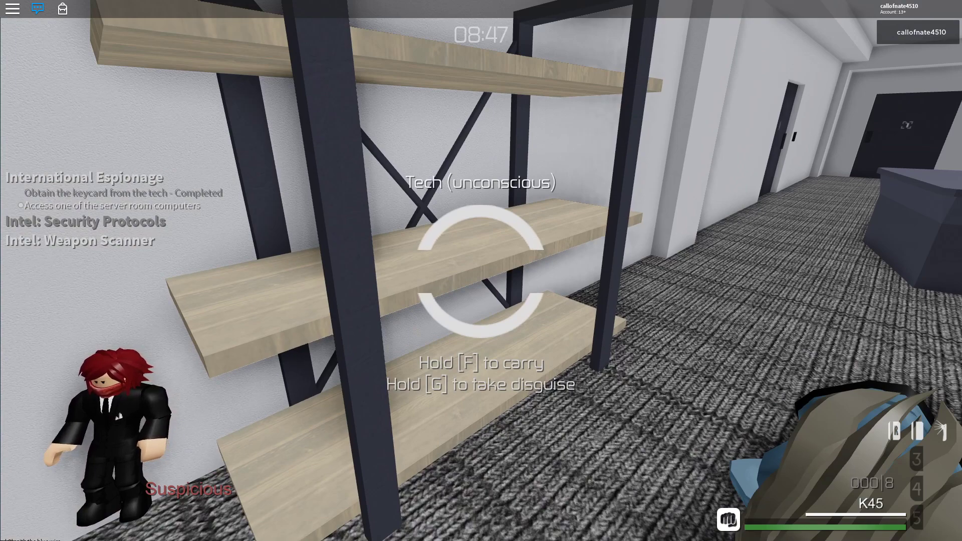
key(g)
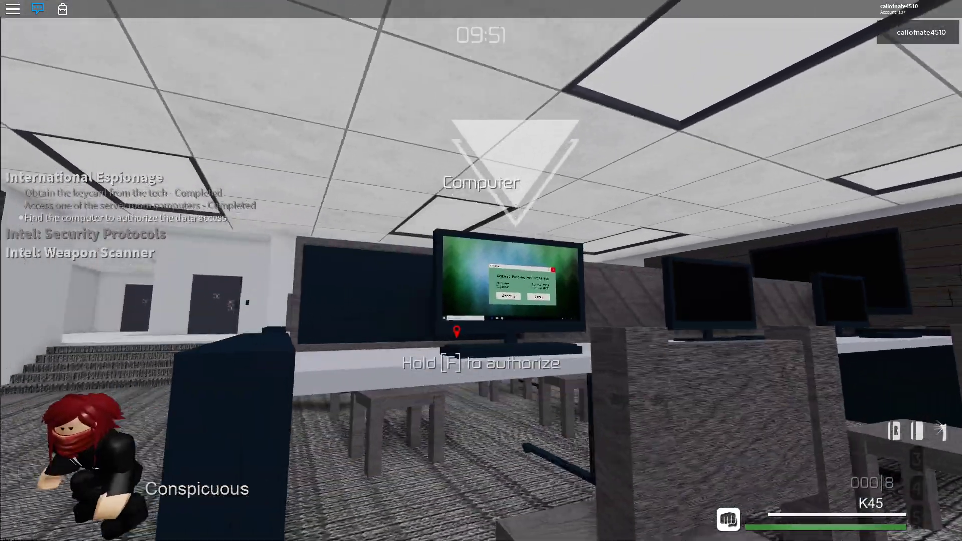
Step: Authorize data access on the flagged office computer, then lift the unconscious Agent Nightshade
key(f)
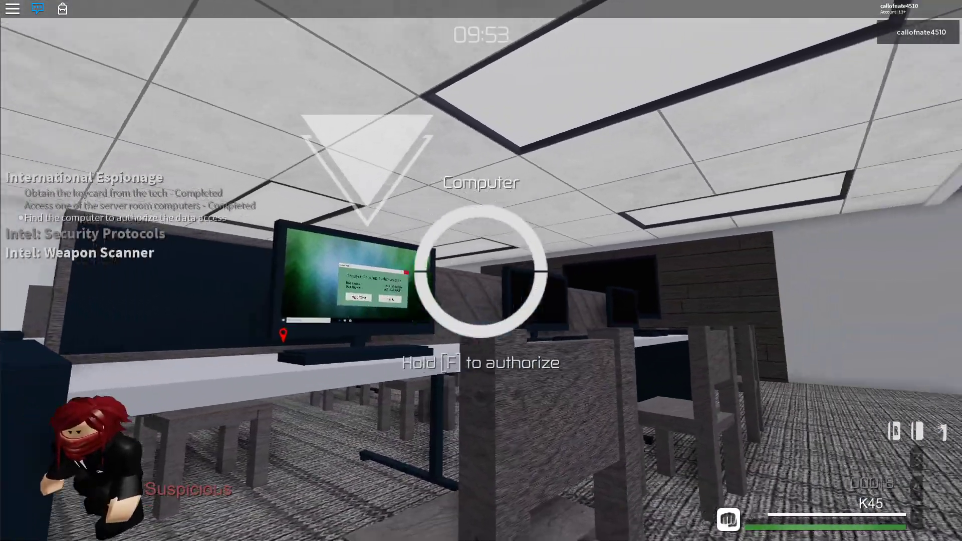
key(f)
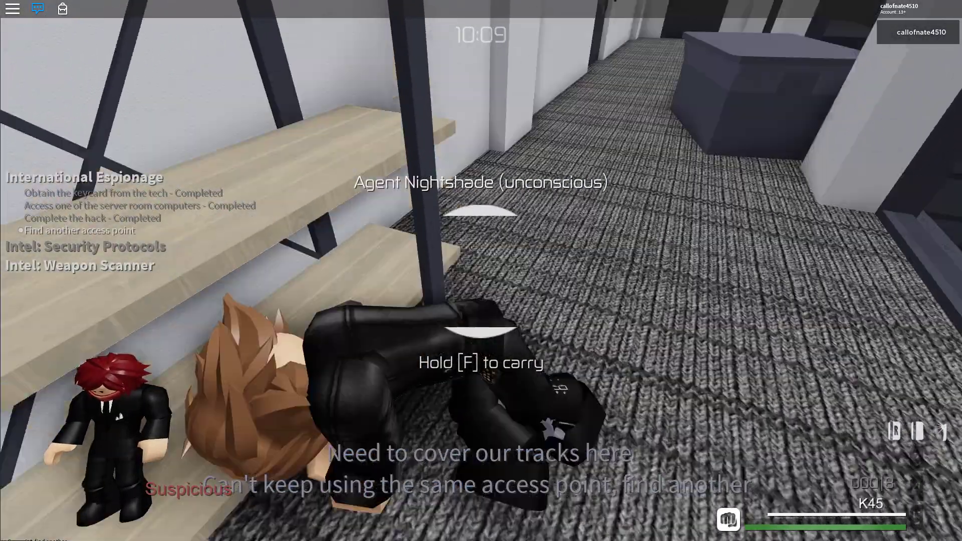
key(f)
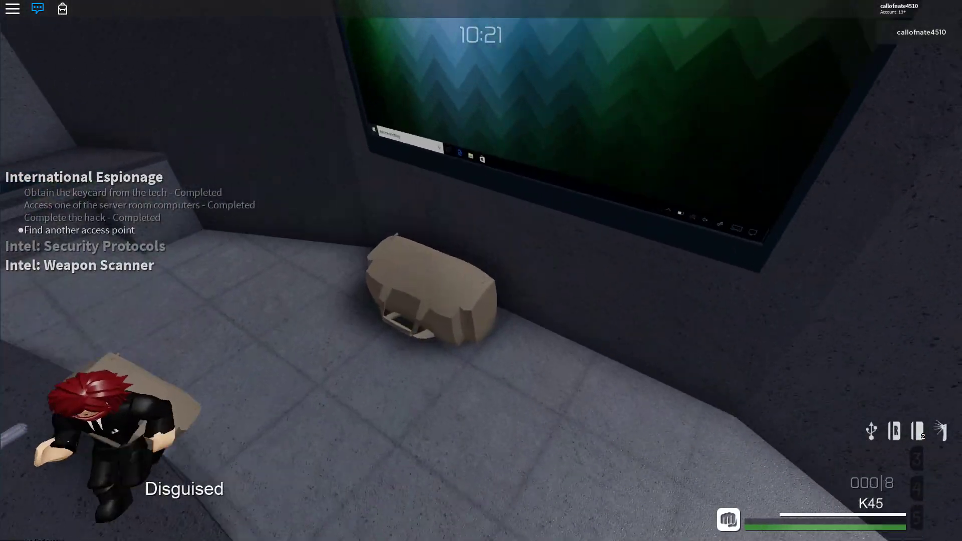
Step: Carry Agent Nightshade's body out of the way before seeking another access point
key(f)
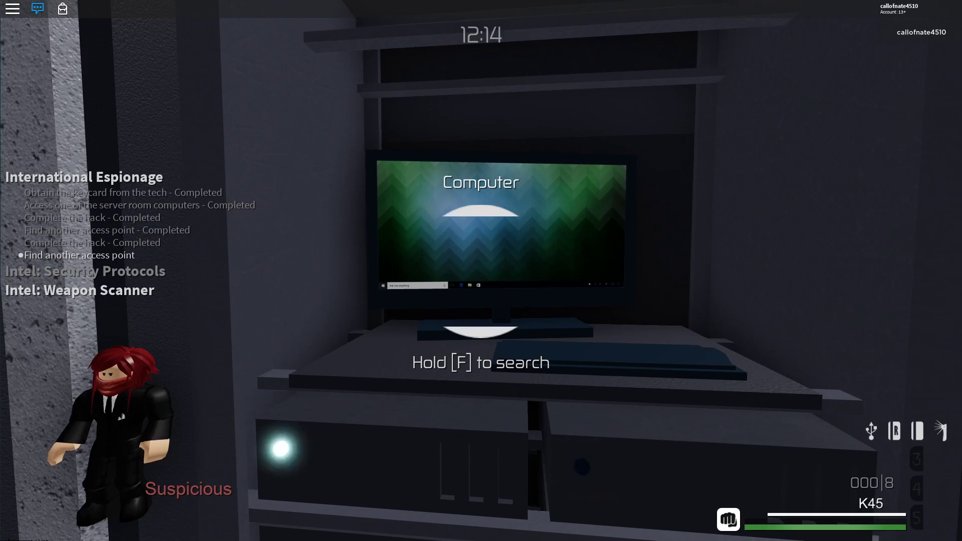
Step: Search the last computer for an access point to finish the final hack
key(f)
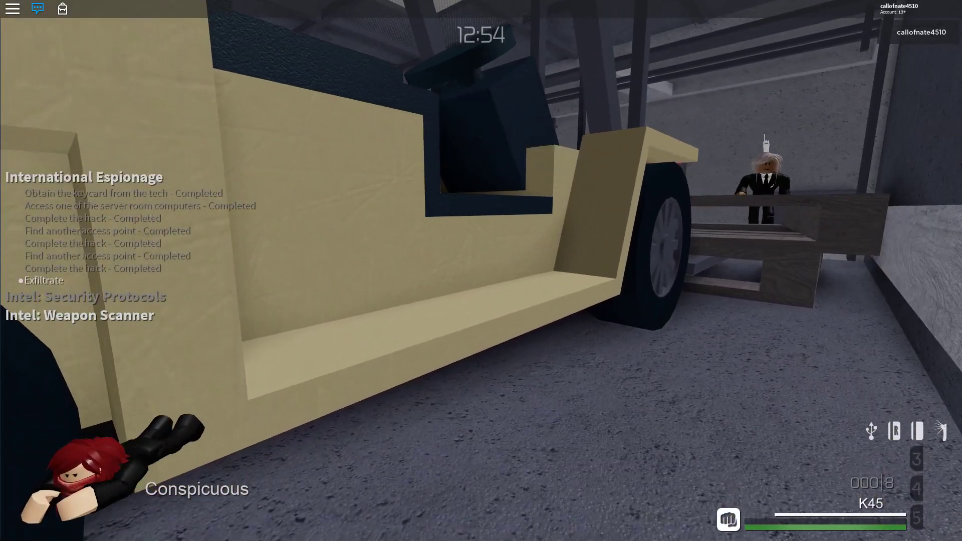
key(f)
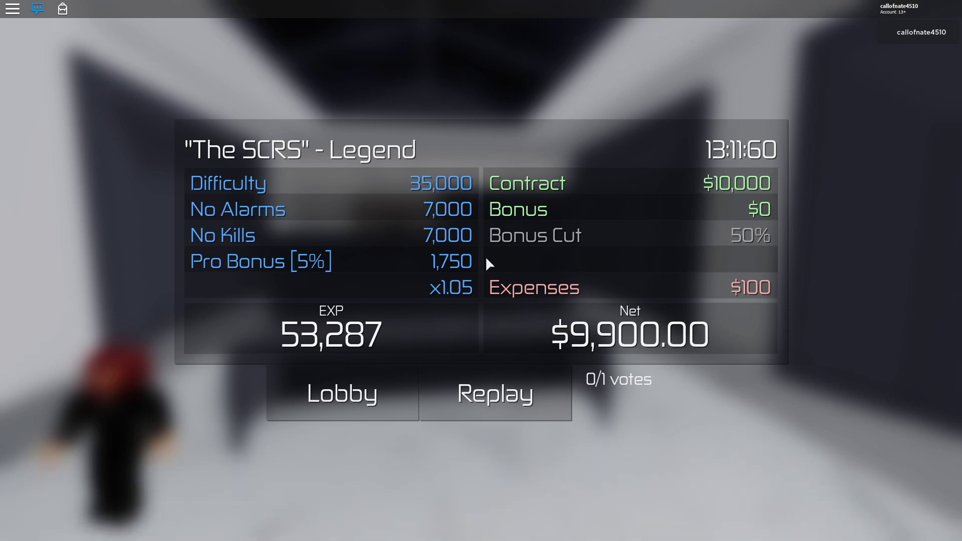
mouse_move(615, 419)
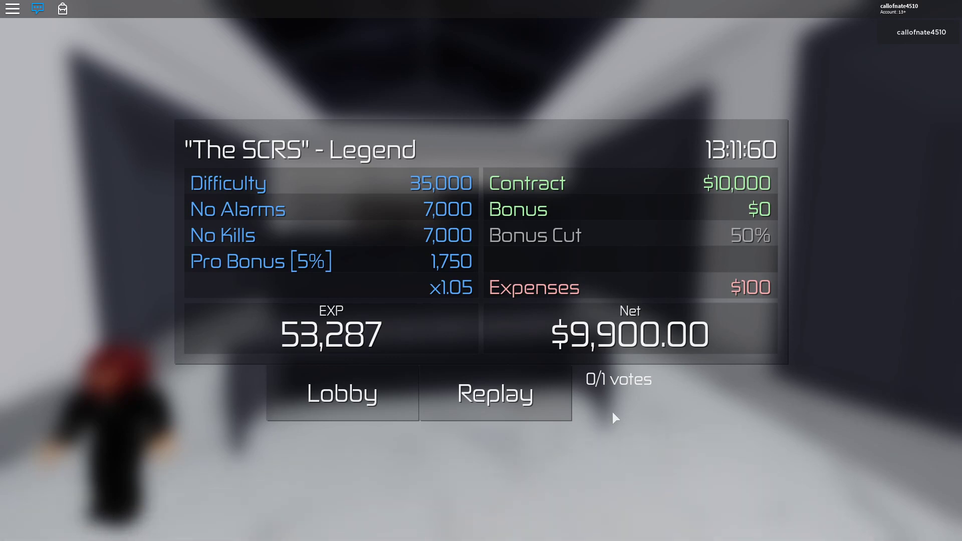
mouse_move(663, 340)
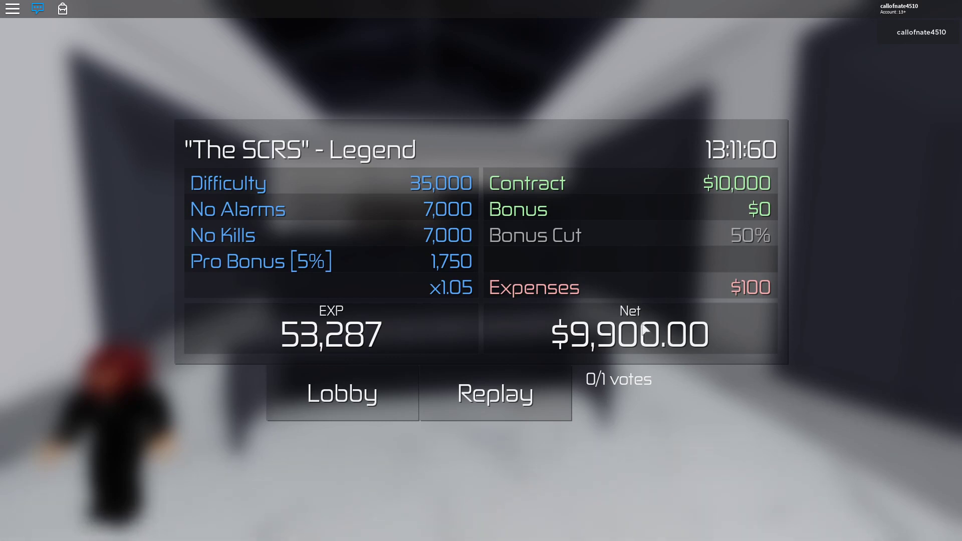